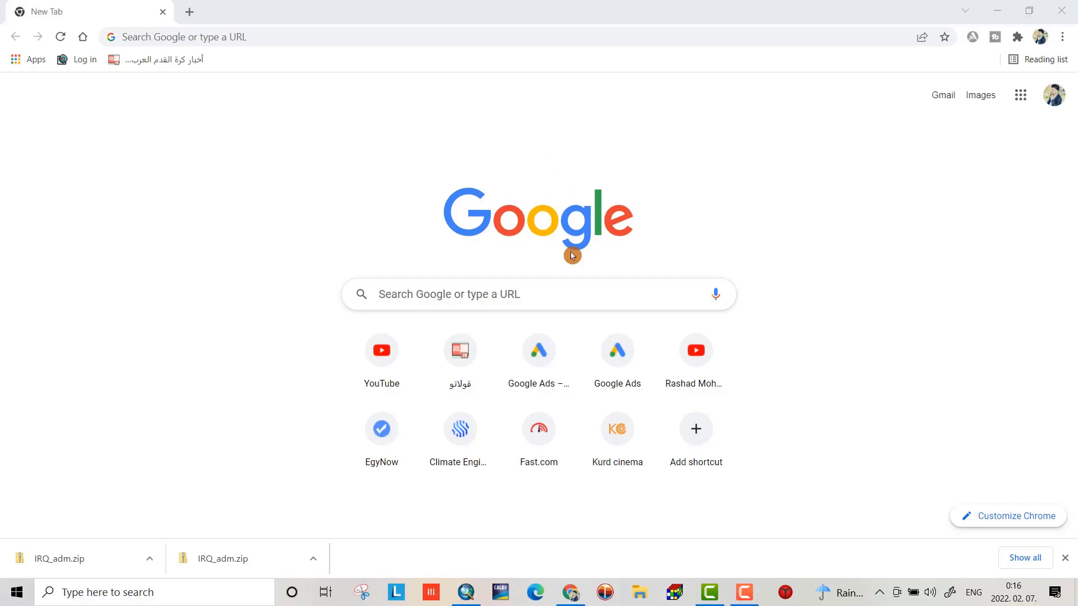
# Search Google for 'diva gis' to bring up the DIVA-GIS website in the results
pyautogui.click(447, 294)
pyautogui.write('diva gis')
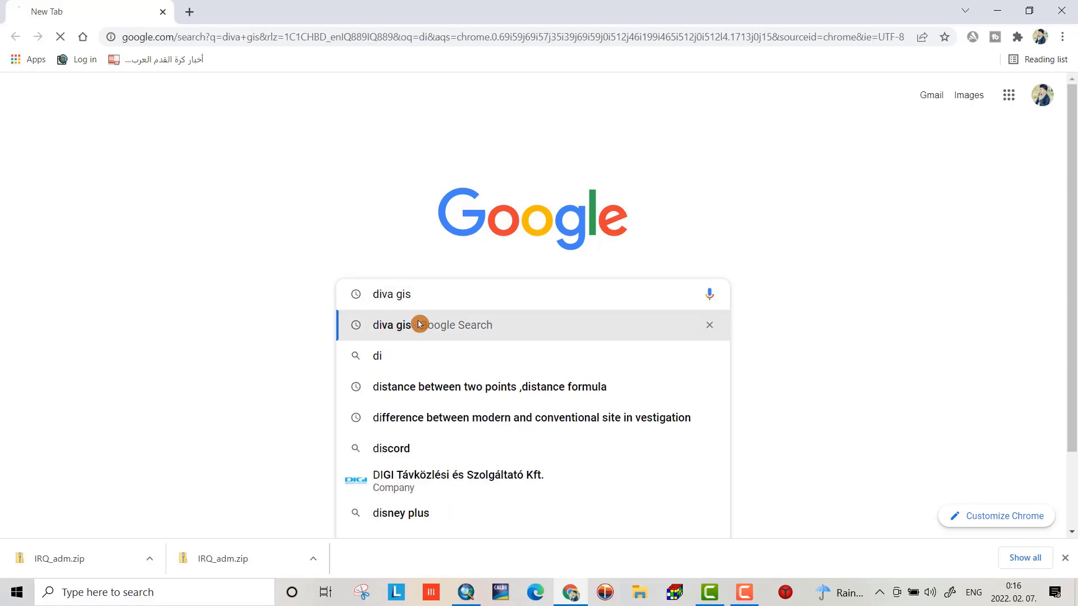
pyautogui.click(390, 325)
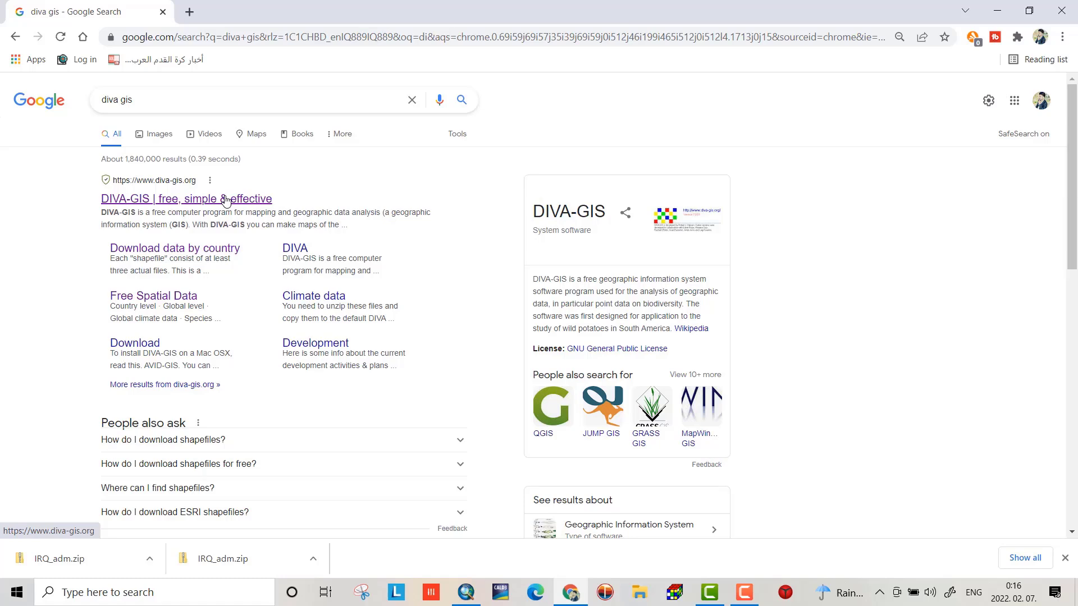
pyautogui.moveTo(161, 207)
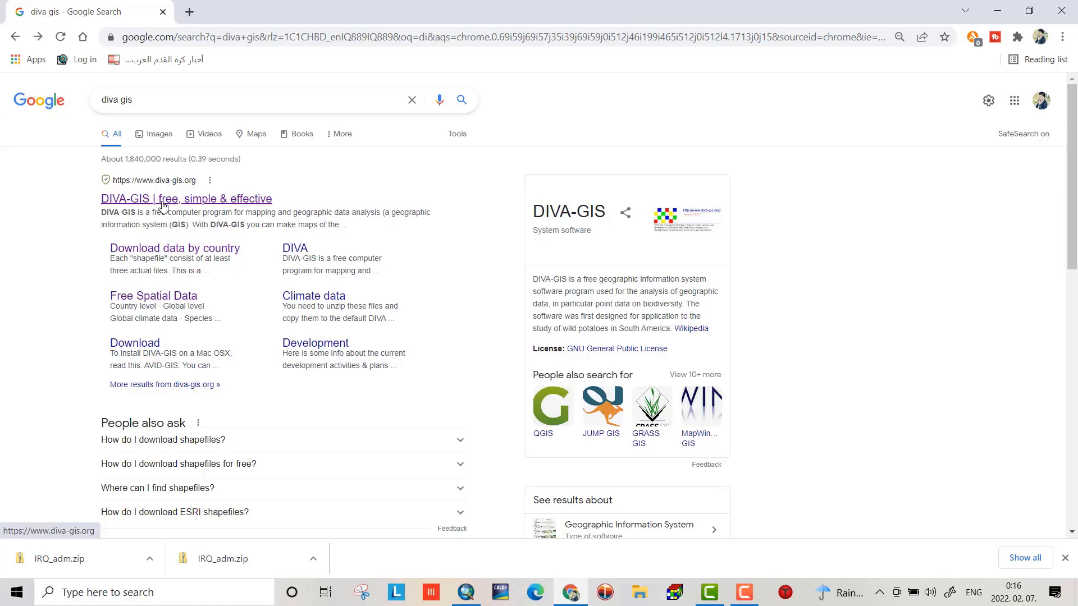
# On DIVA-GIS country-level data, choose Iraq with Administrative areas as the subject to download
pyautogui.click(185, 199)
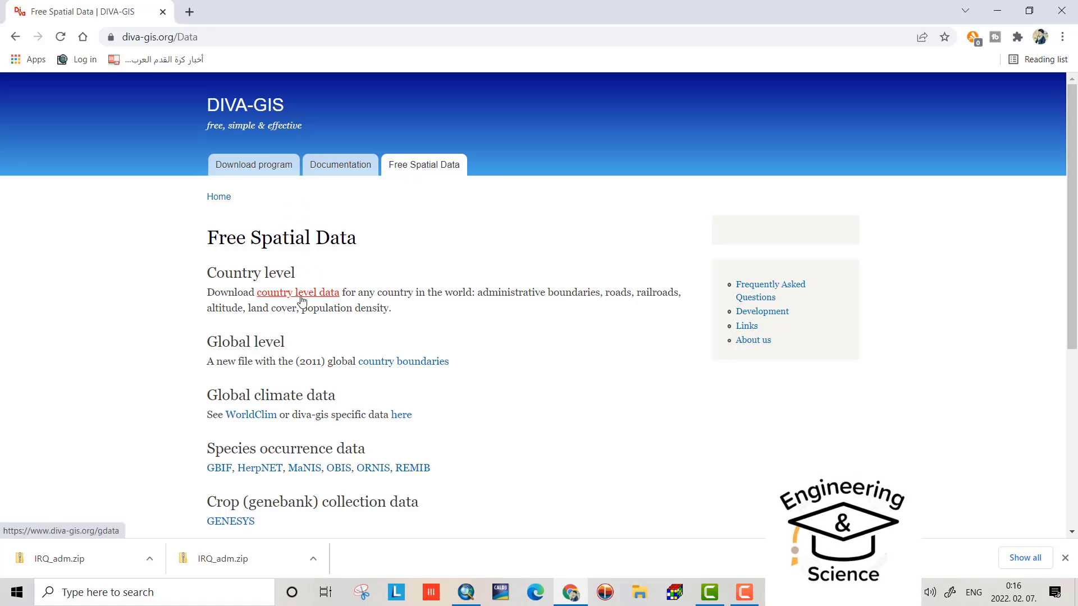
pyautogui.click(296, 292)
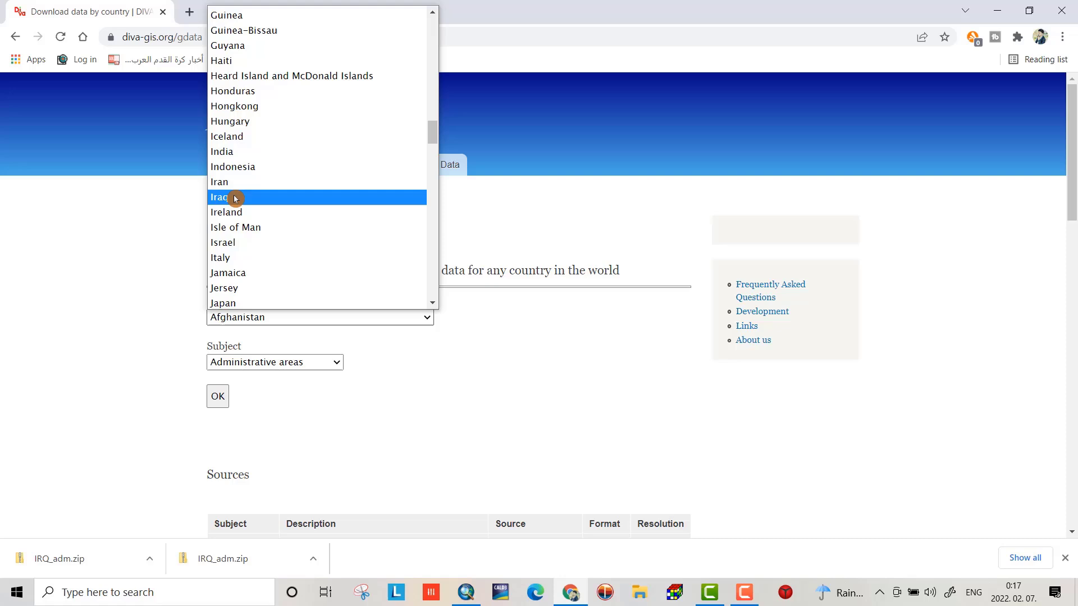
pyautogui.click(220, 198)
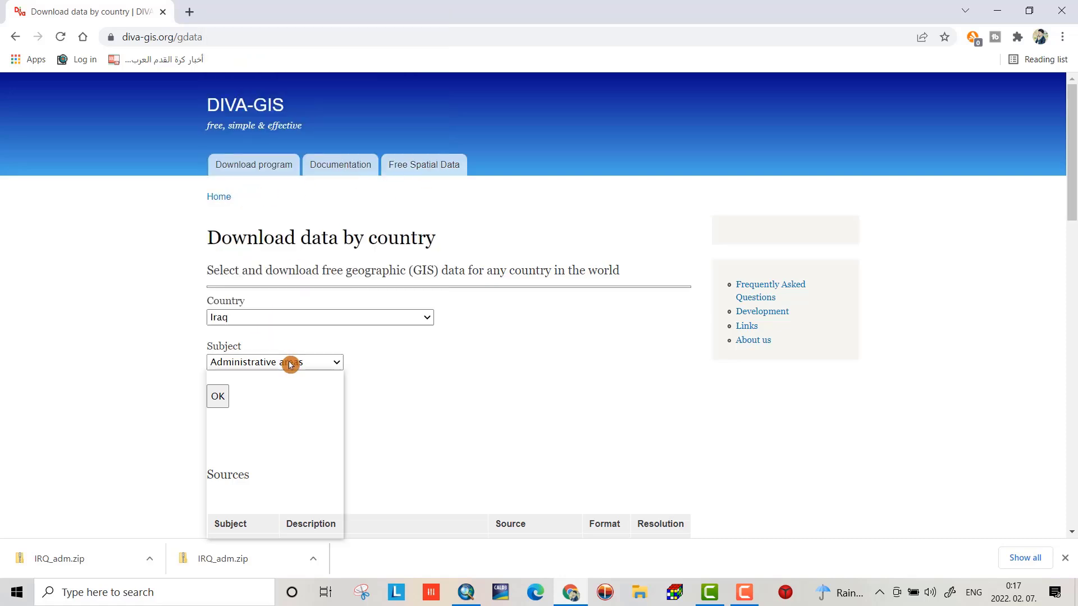
pyautogui.click(275, 362)
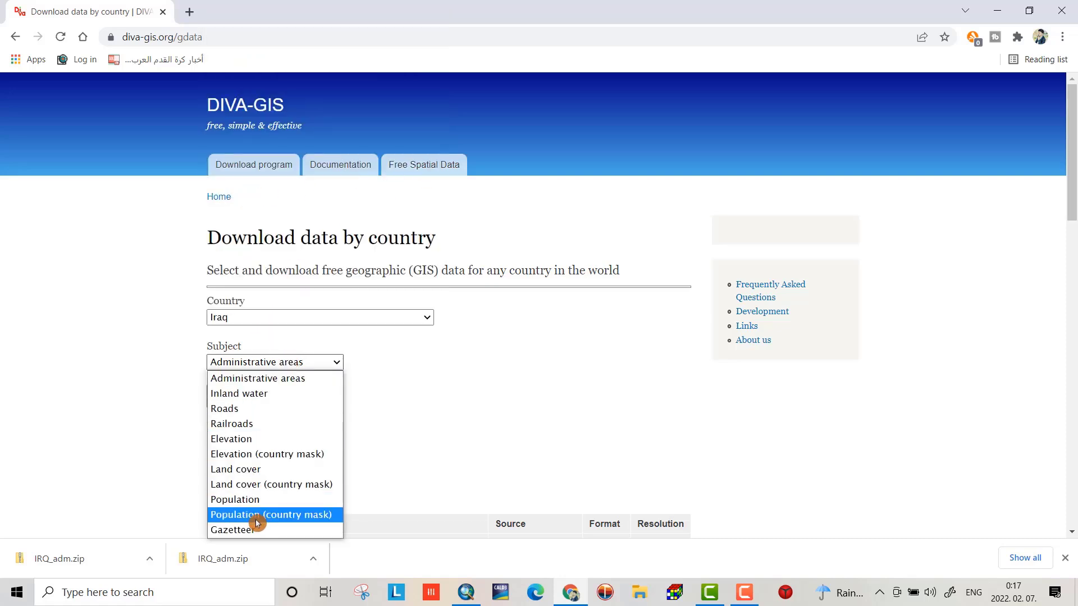
pyautogui.moveTo(247, 472)
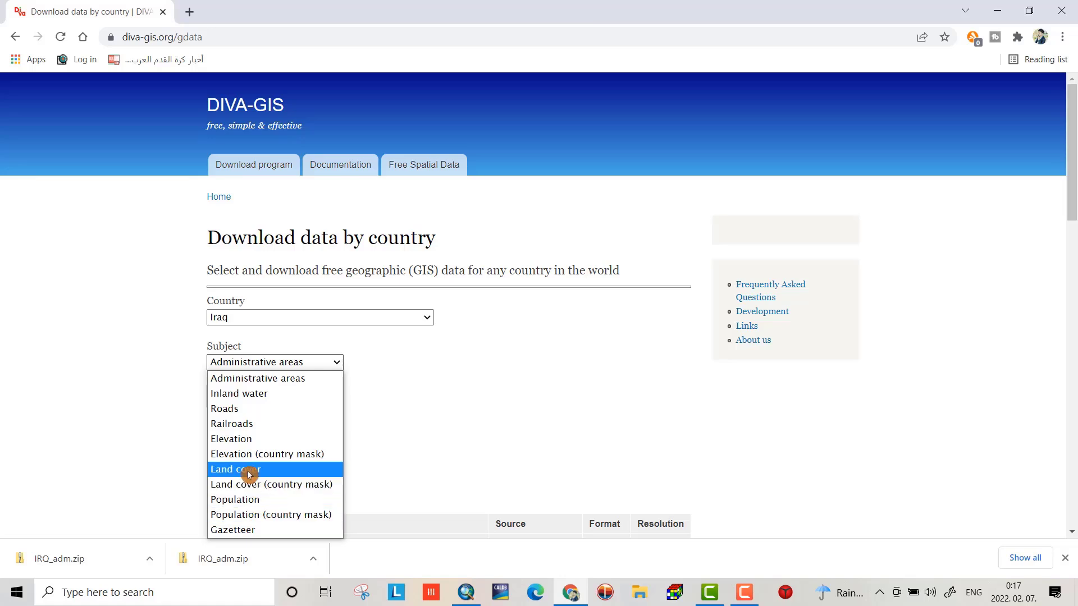
pyautogui.moveTo(244, 424)
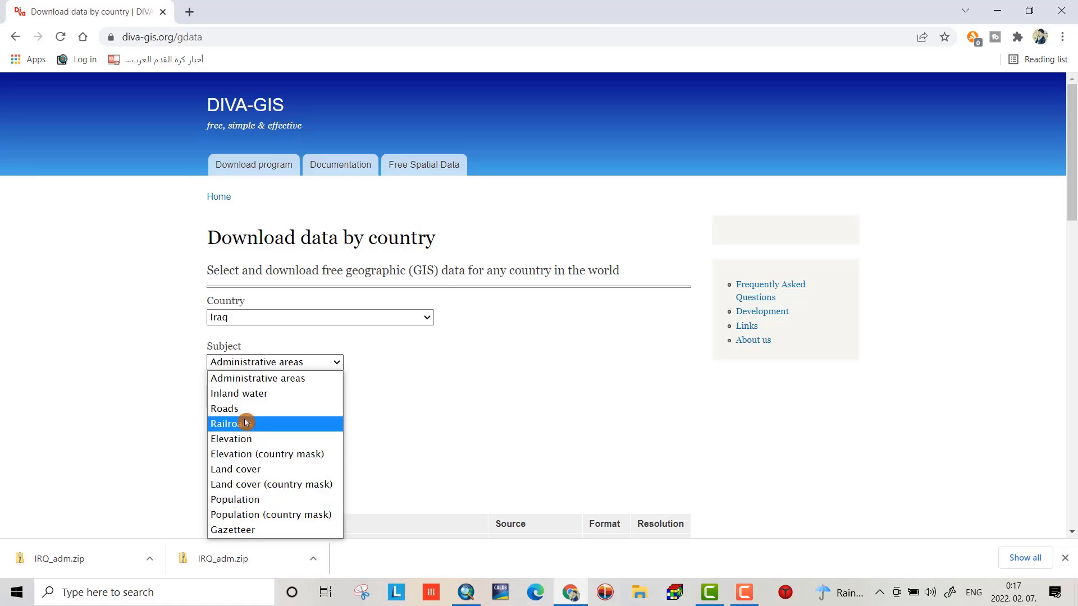
pyautogui.moveTo(250, 408)
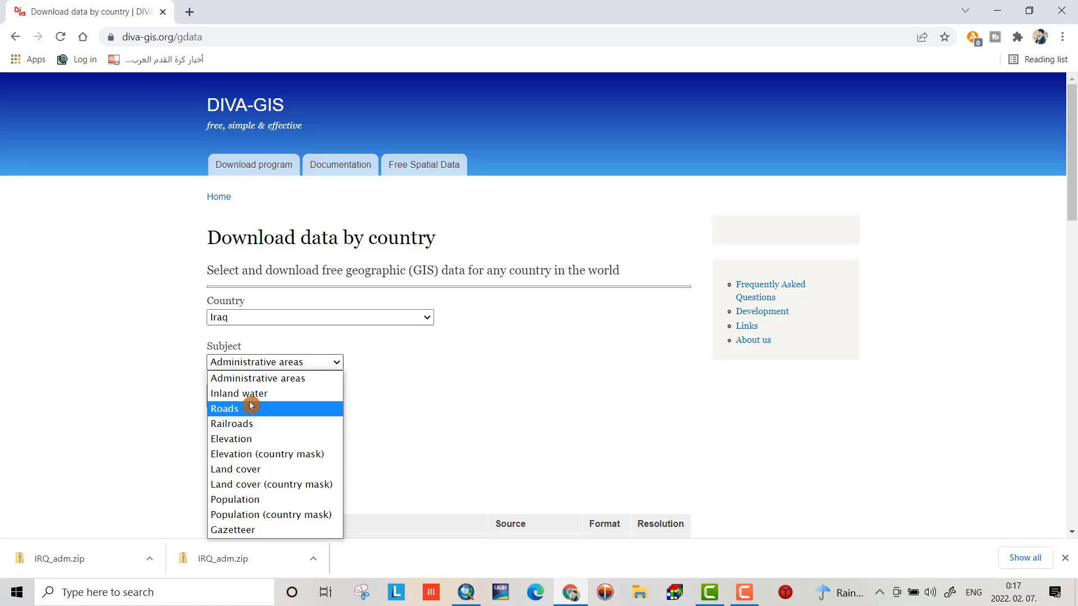
pyautogui.moveTo(259, 378)
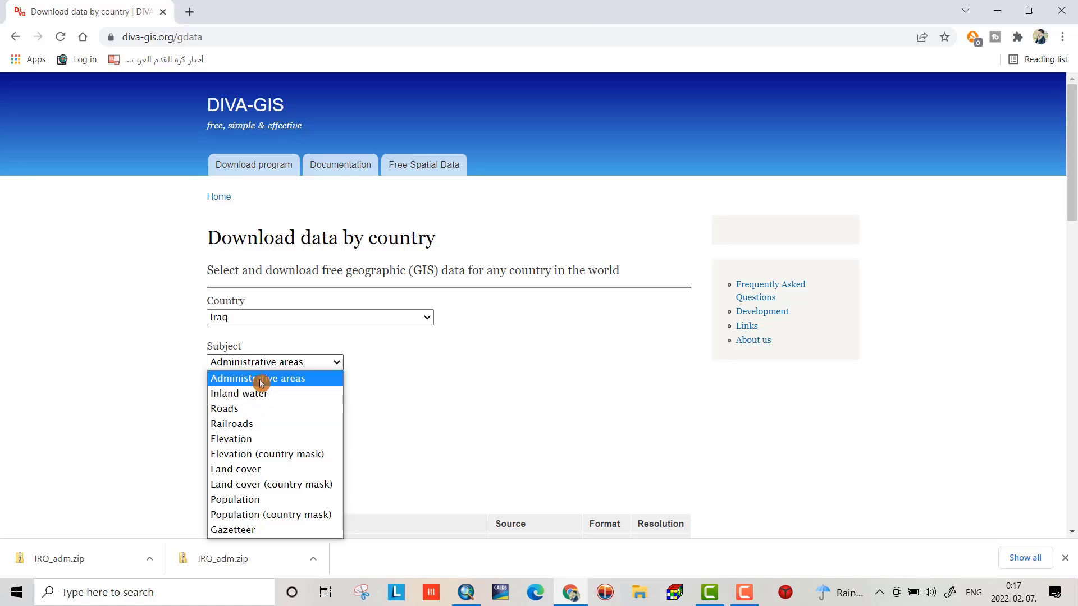
pyautogui.click(257, 378)
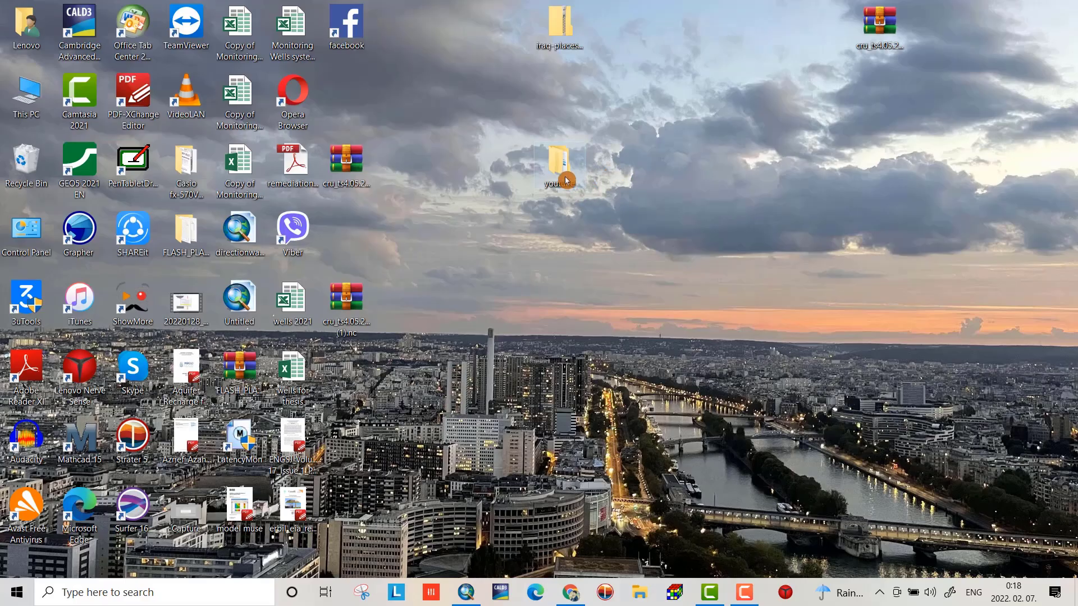
# Extract the IRQ_adm.zip archive's contents into the youtube folder
pyautogui.doubleClick(557, 165)
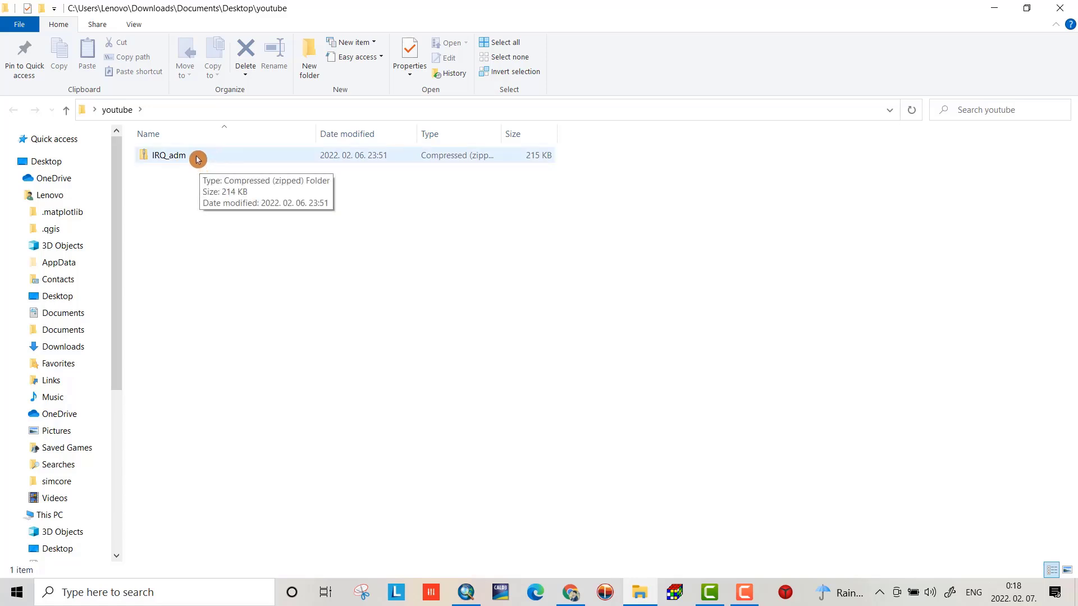
pyautogui.click(169, 155)
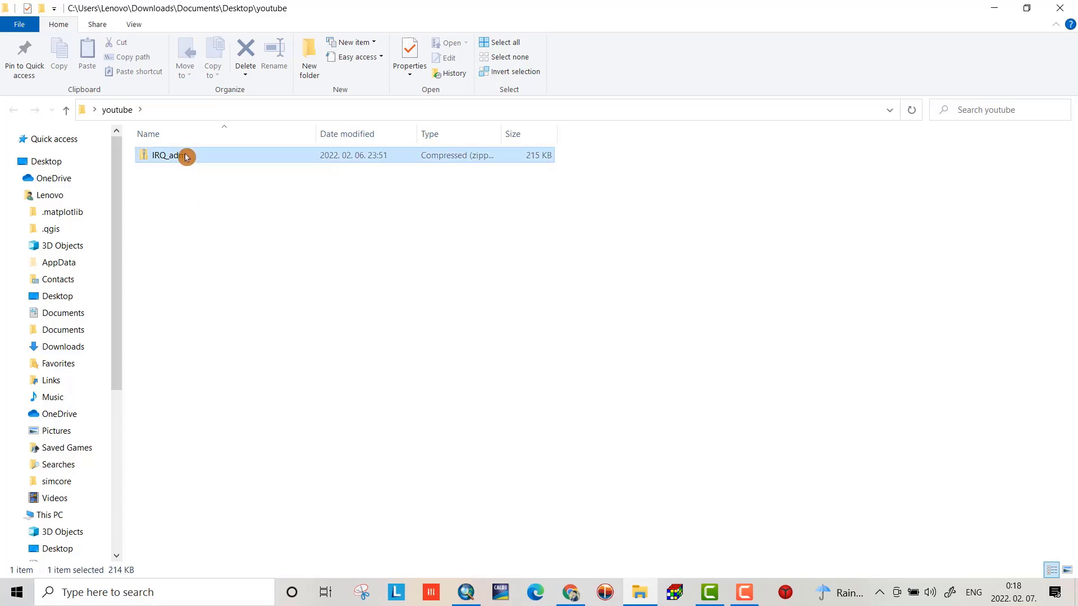
pyautogui.rightClick(165, 155)
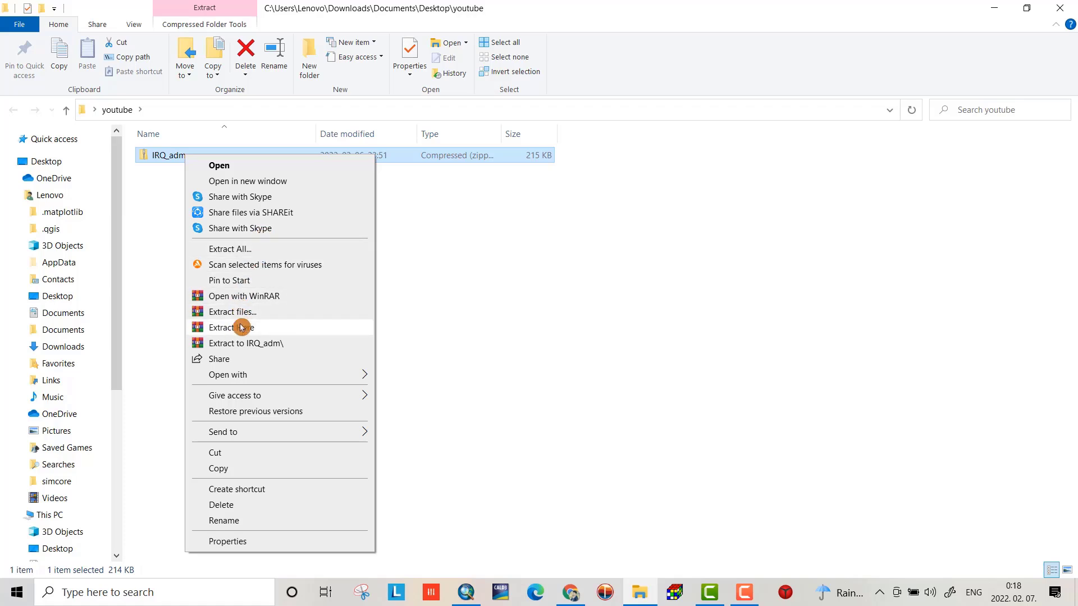
pyautogui.click(246, 344)
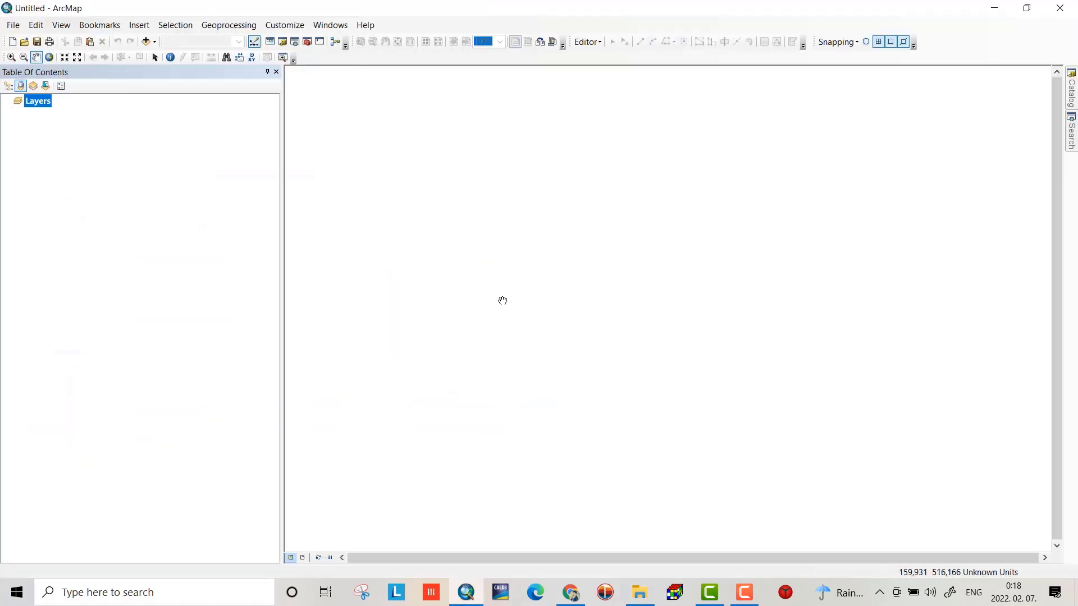
# Add all extracted Iraq files to the map and hide IRQ_adm0 and IRQ_adm1, leaving IRQ_adm2 visible
pyautogui.click(148, 42)
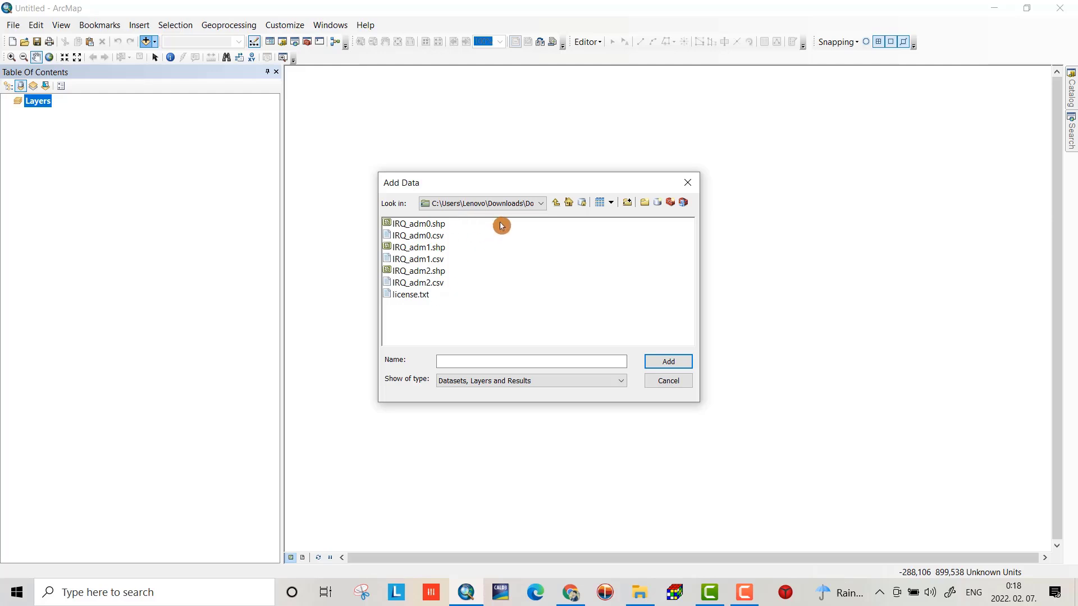
pyautogui.moveTo(500, 224); pyautogui.dragTo(452, 295)
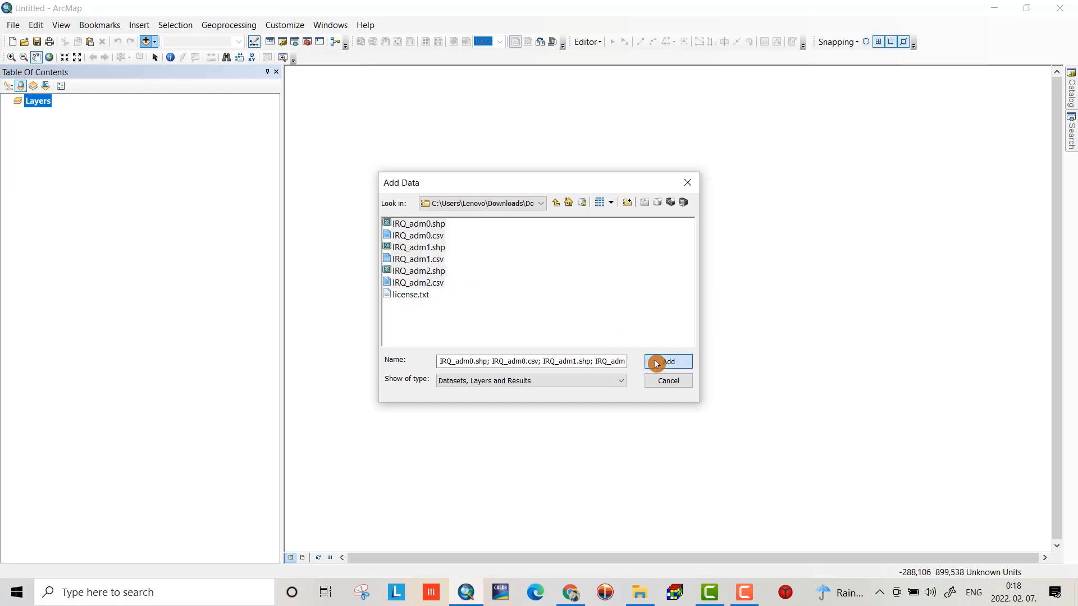
pyautogui.click(666, 362)
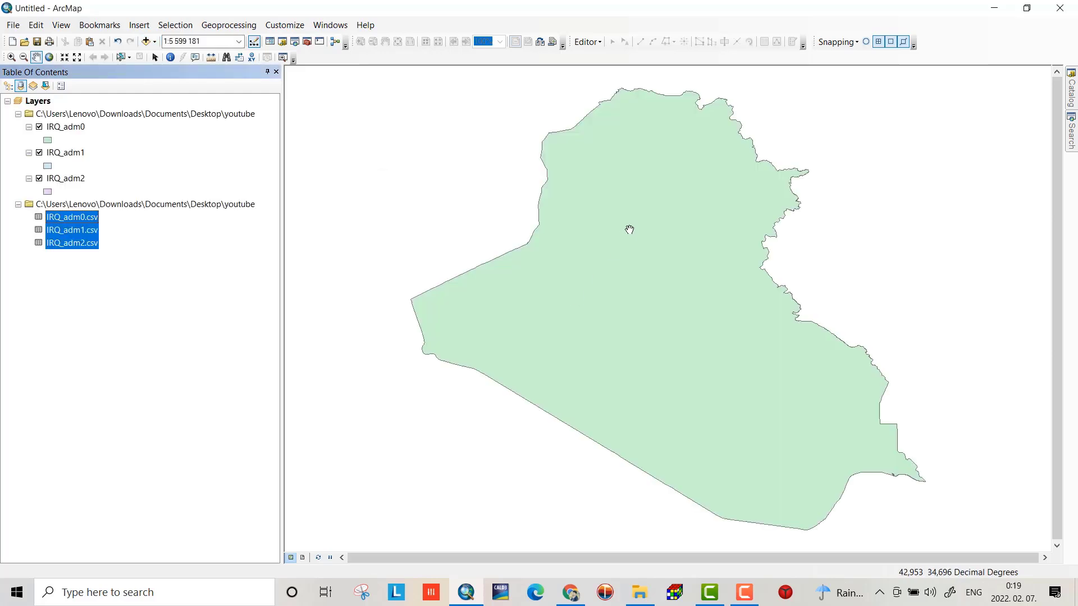
pyautogui.click(39, 126)
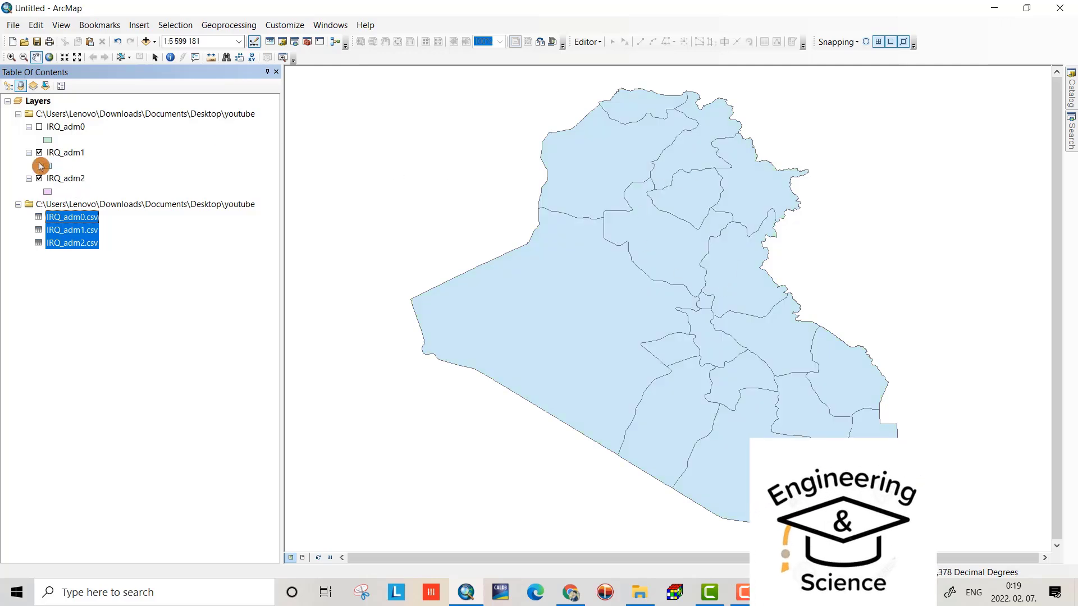
pyautogui.click(40, 152)
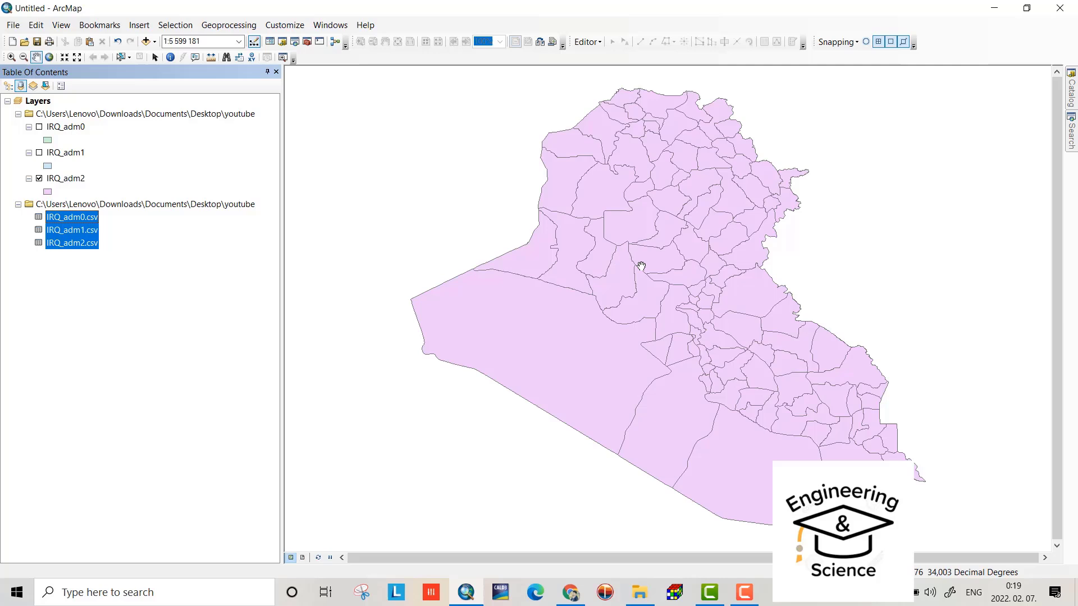
pyautogui.rightClick(65, 127)
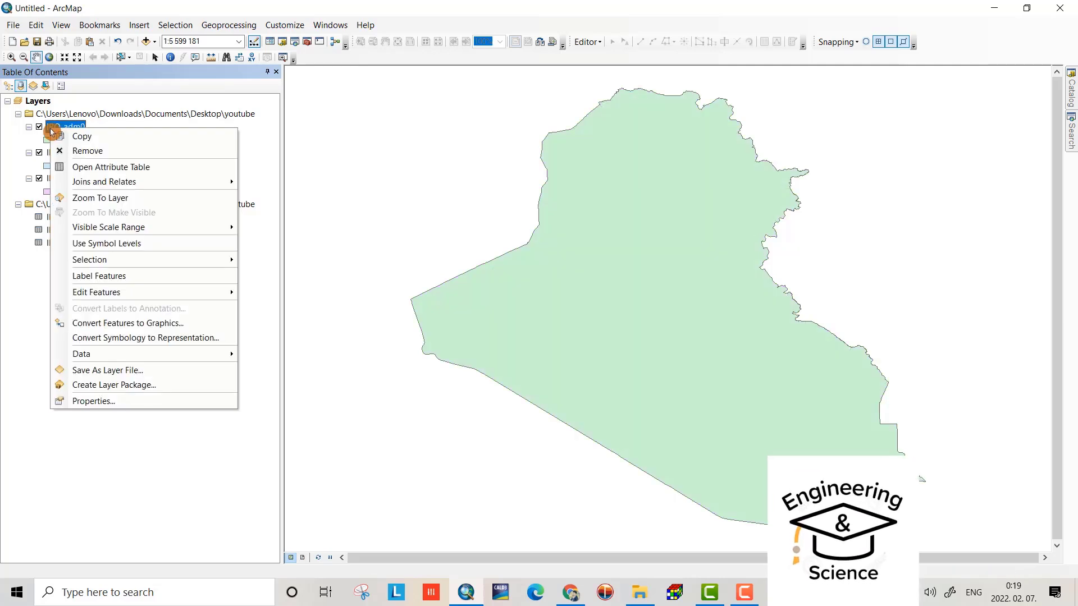
pyautogui.click(111, 166)
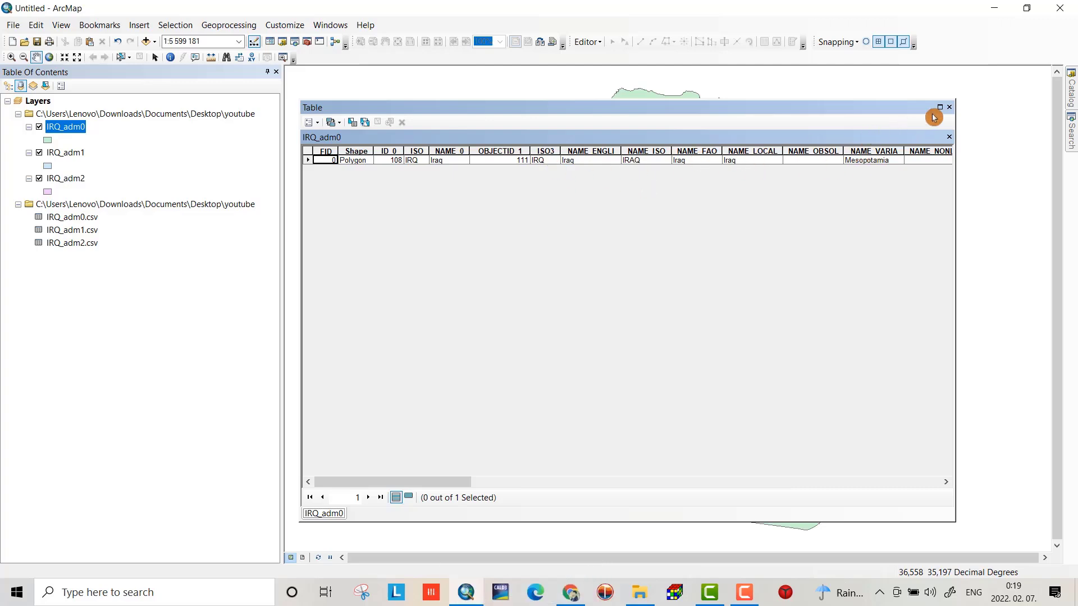
pyautogui.click(950, 108)
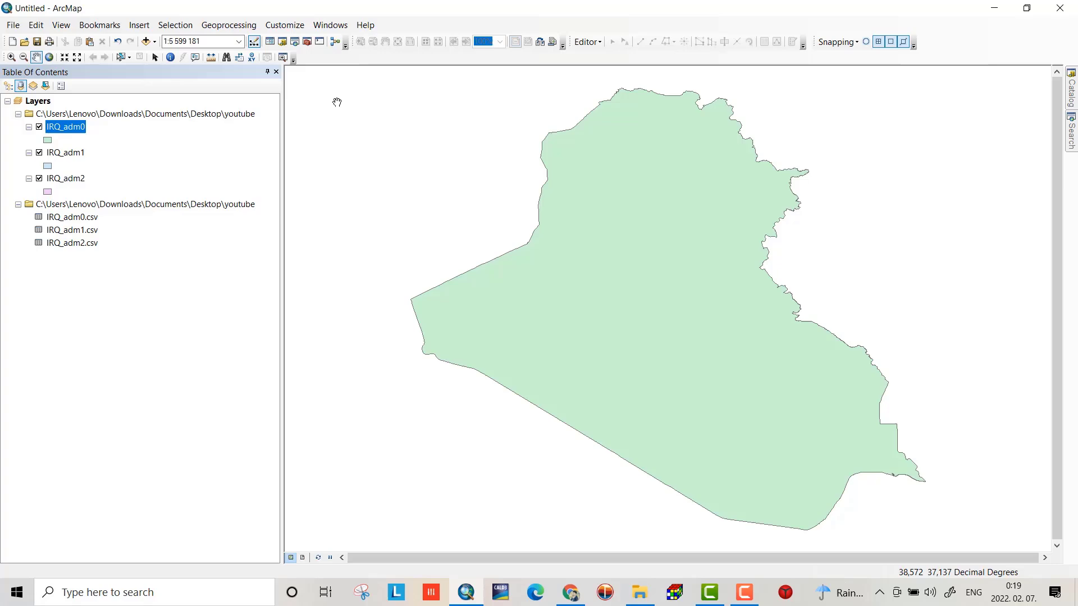
pyautogui.rightClick(65, 151)
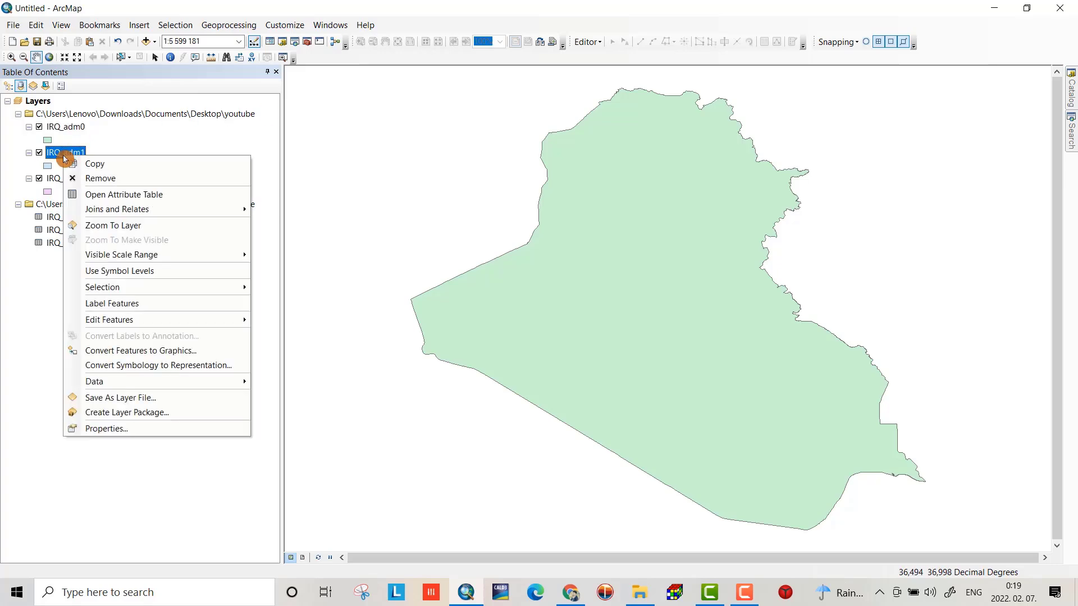
pyautogui.click(123, 195)
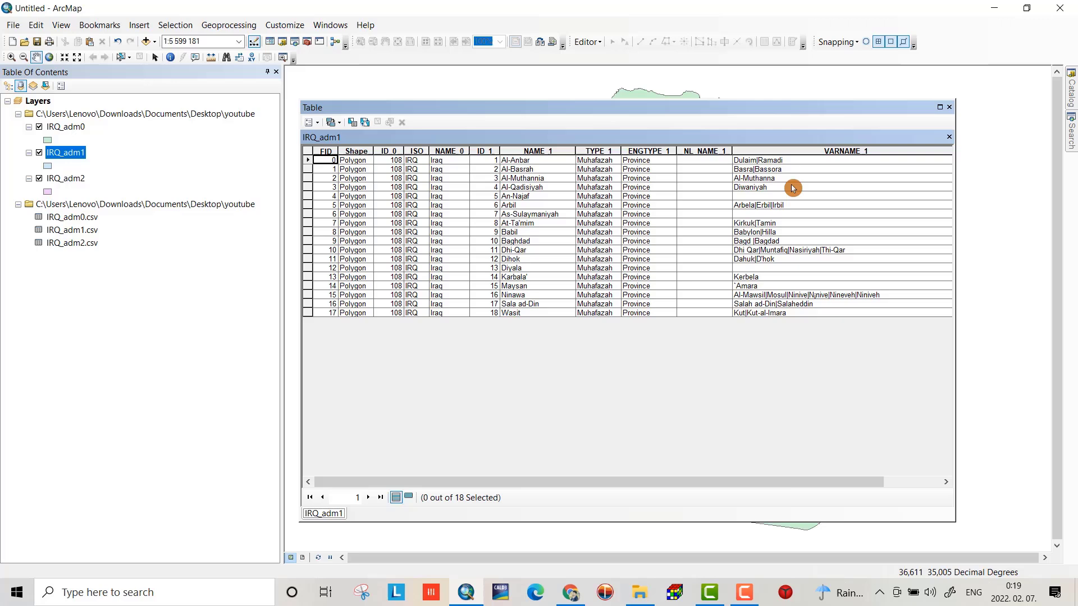
pyautogui.click(847, 150)
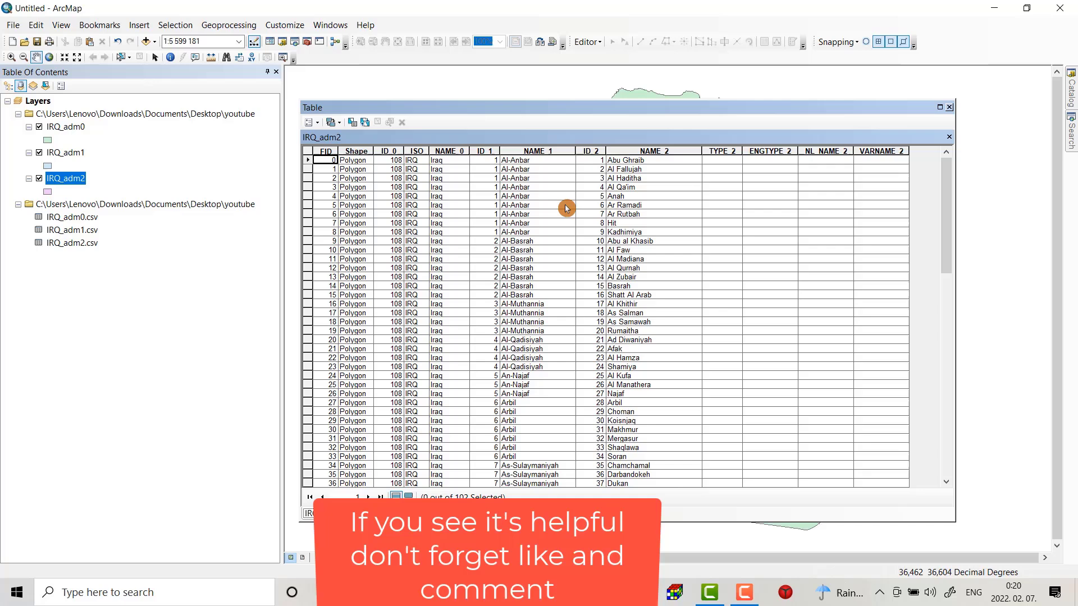
pyautogui.click(950, 106)
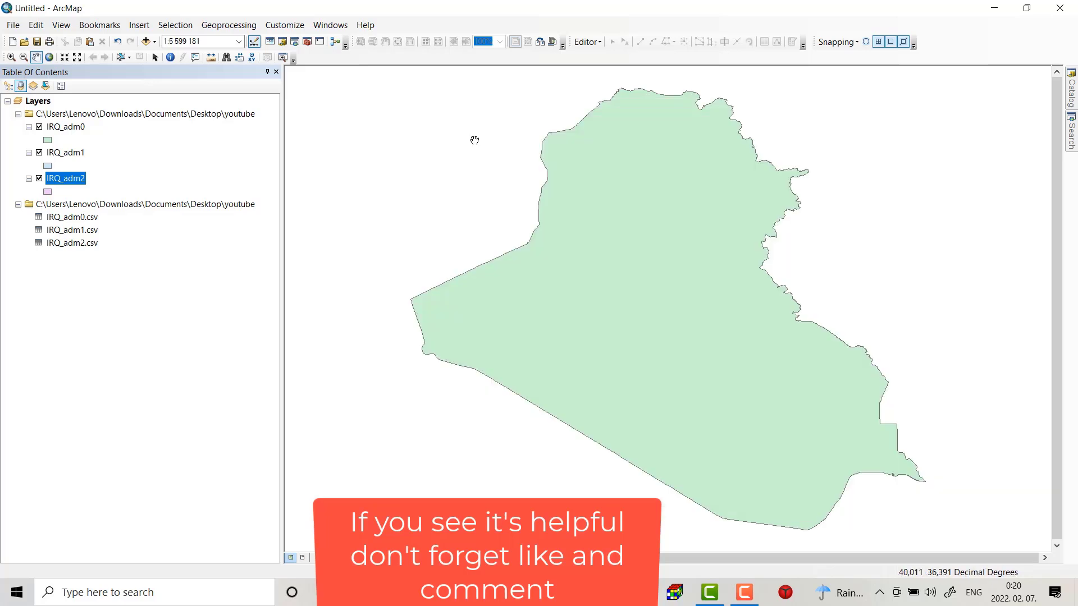
pyautogui.moveTo(634, 186)
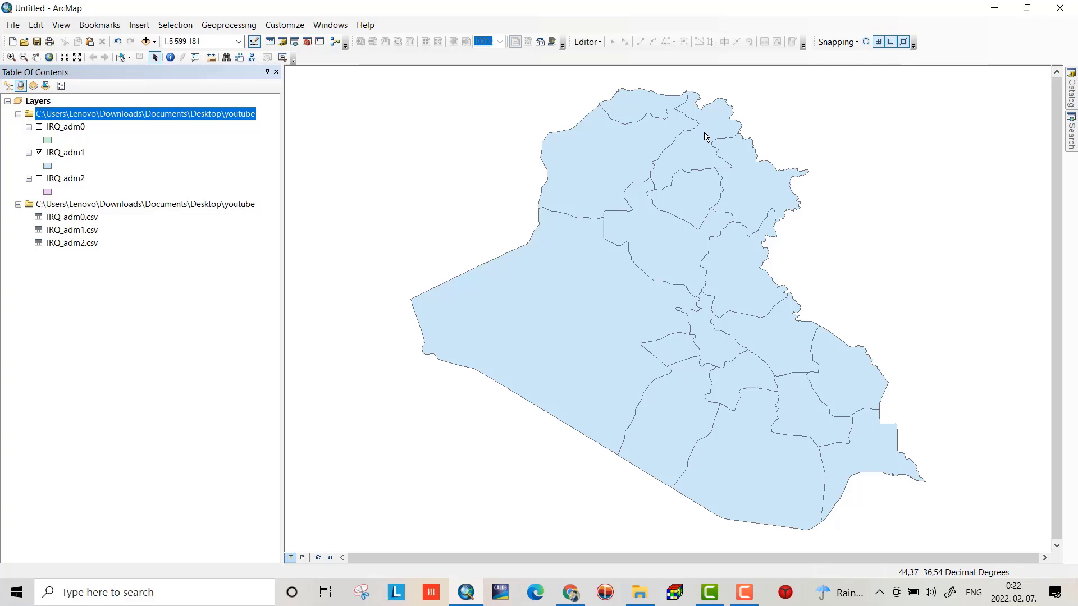
# Switch to Select by Rectangle and select the Erbil governorate polygon in northern Iraq
pyautogui.click(132, 58)
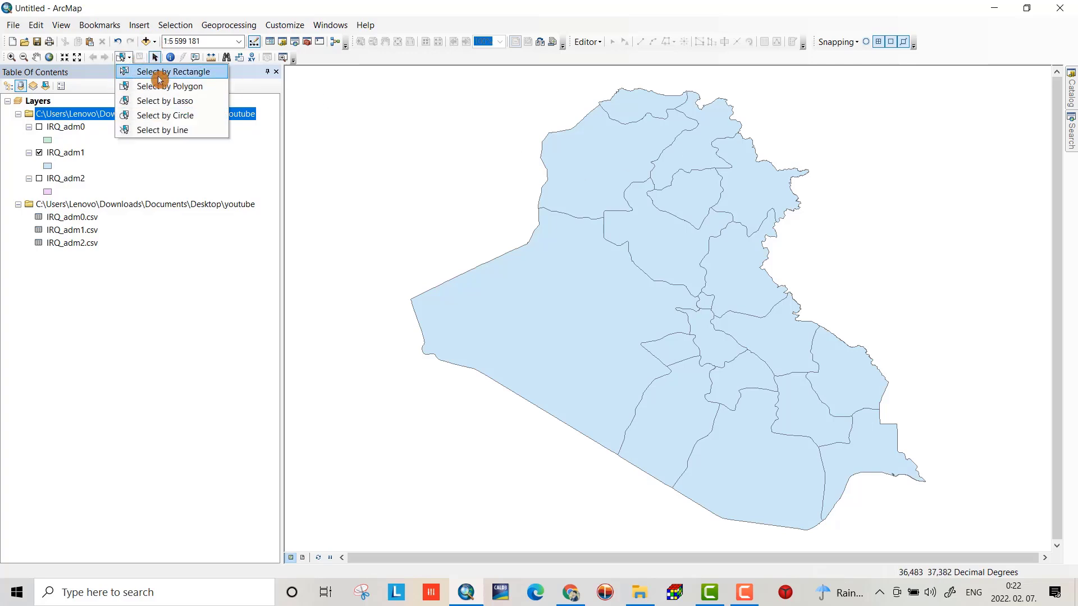
pyautogui.click(177, 72)
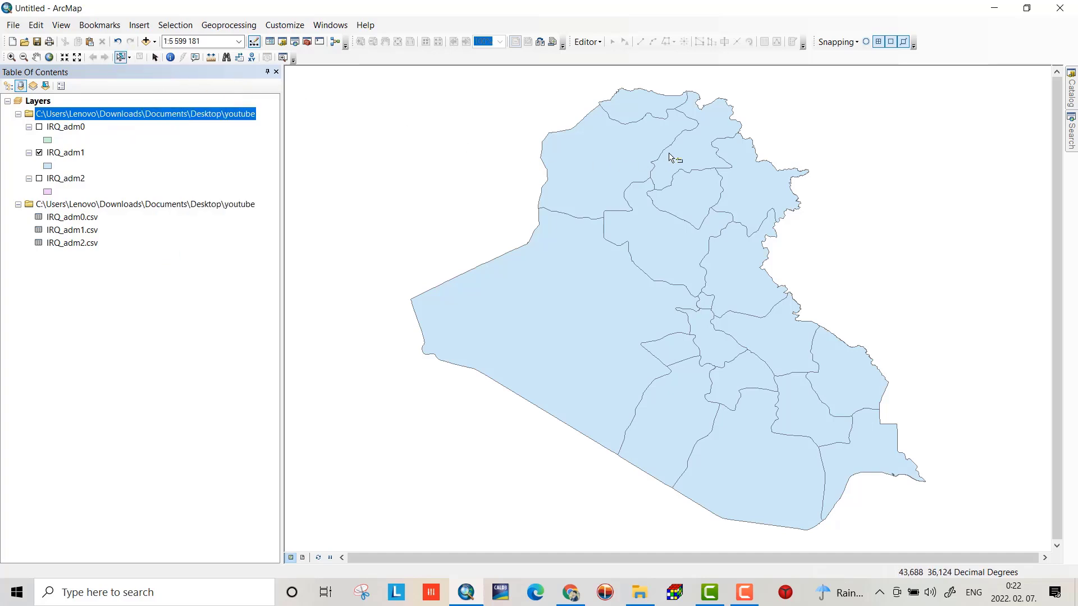
pyautogui.click(687, 148)
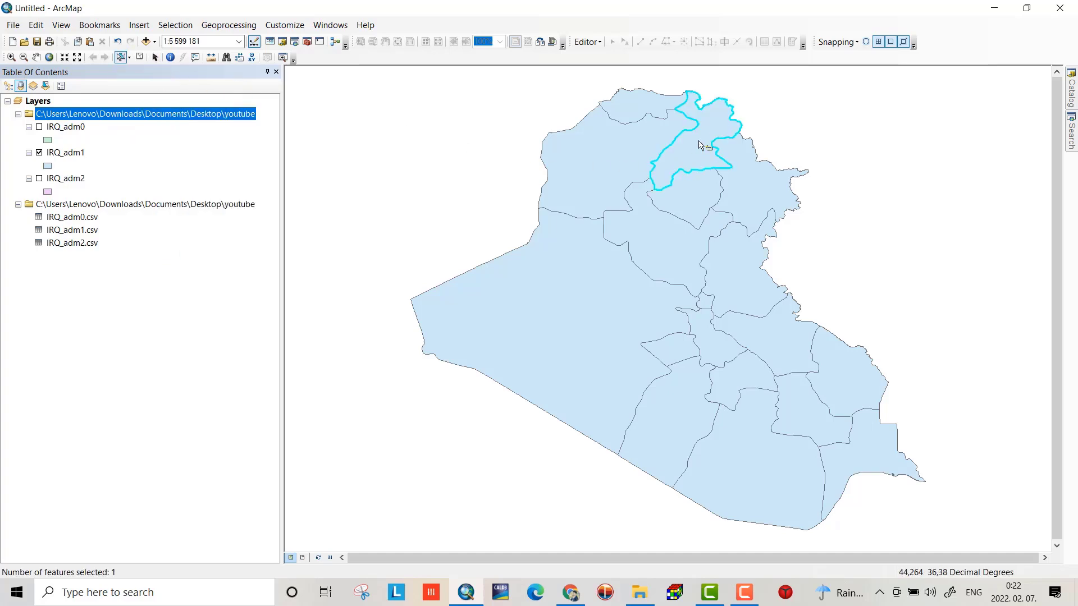
pyautogui.moveTo(683, 152)
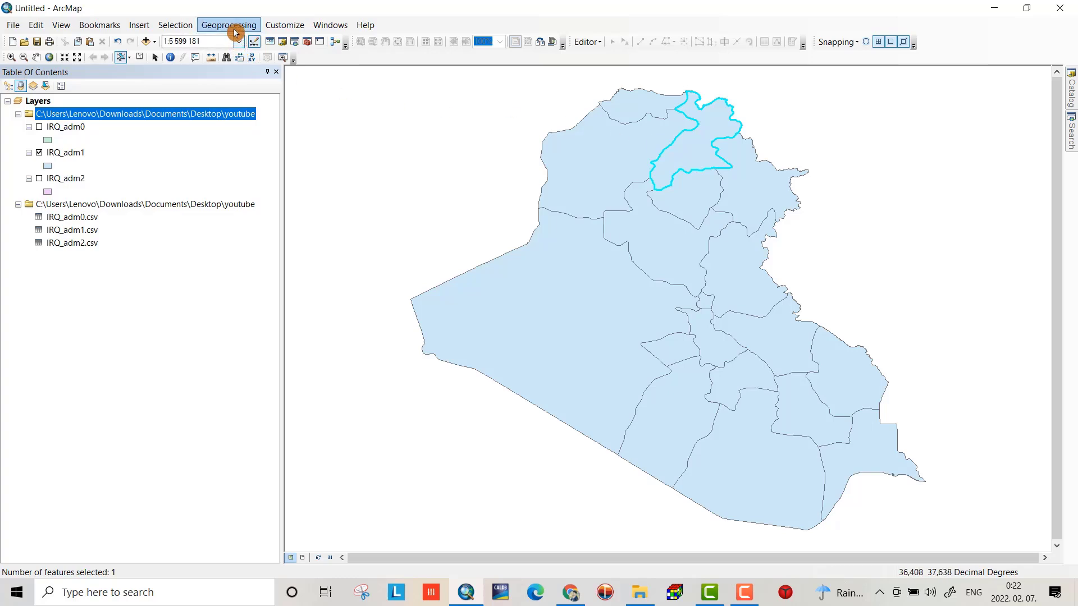
# Start the Clip geoprocessing tool with IRQ_adm1 as input and clip features
pyautogui.click(228, 25)
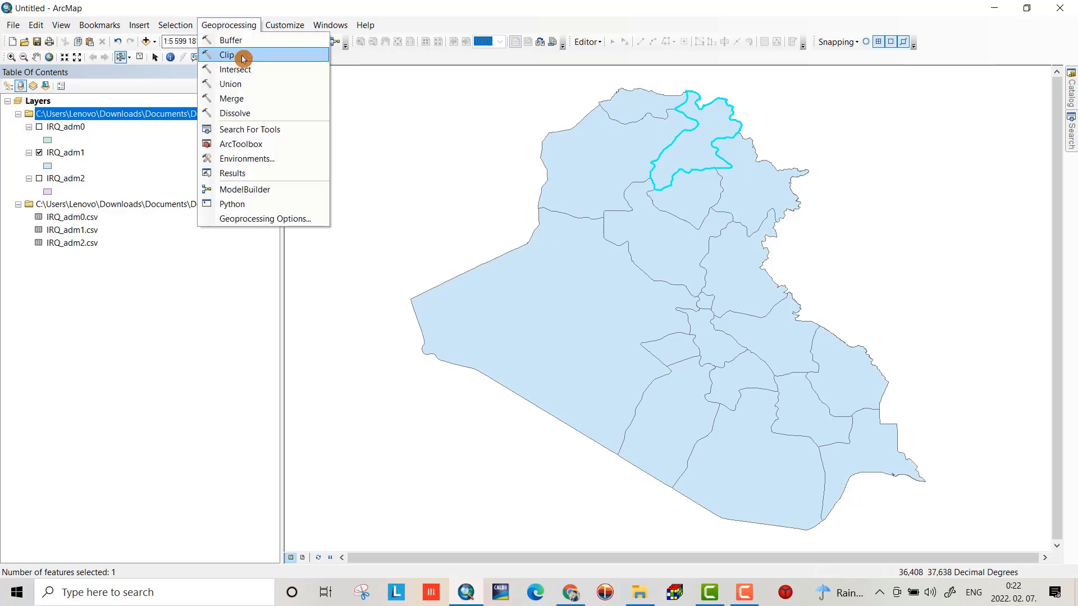
pyautogui.click(227, 55)
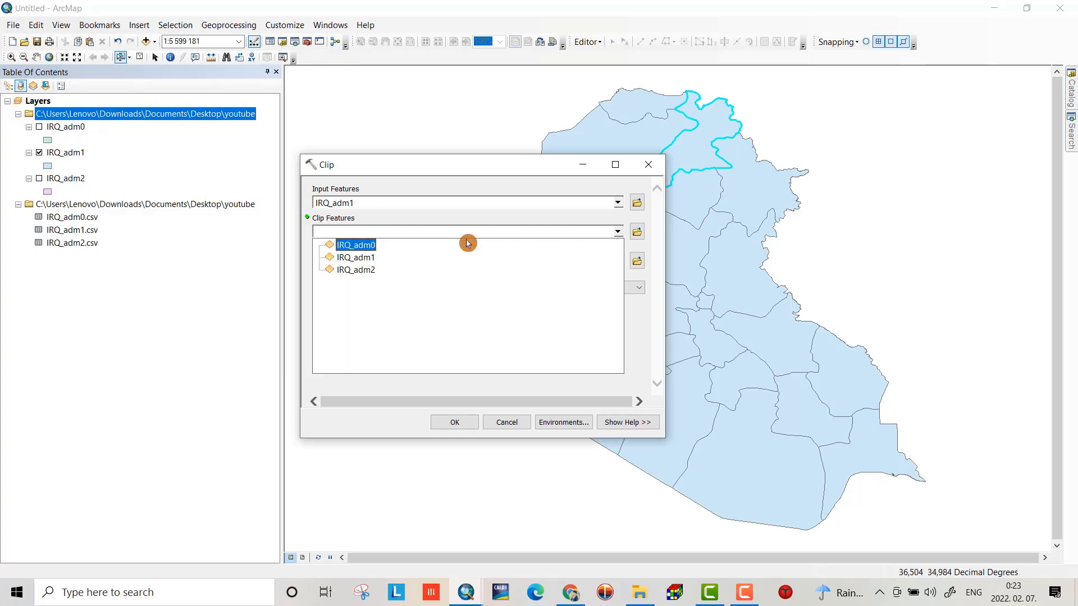
pyautogui.click(356, 245)
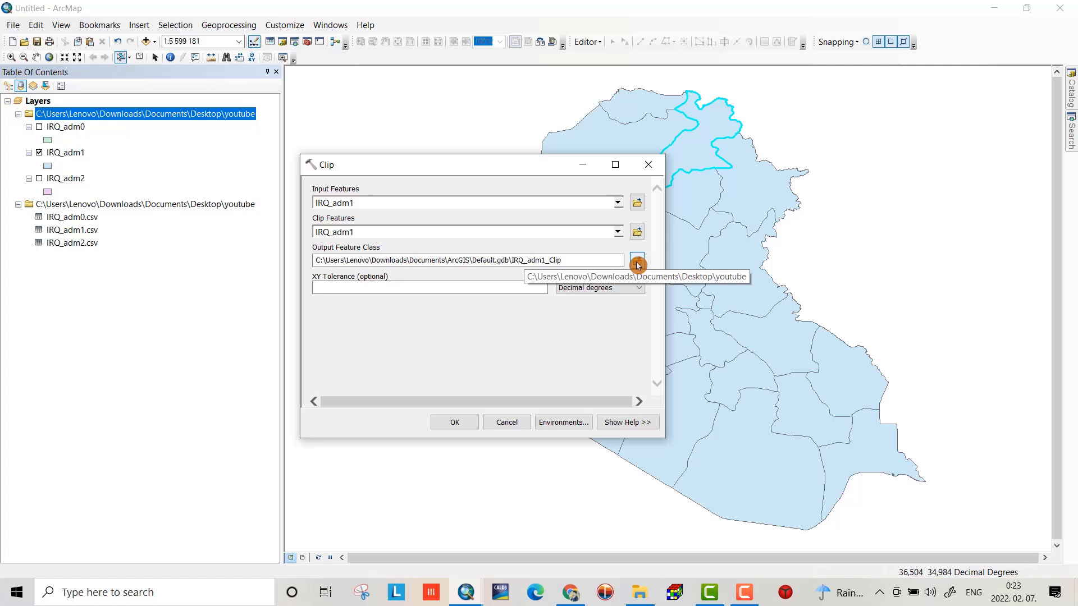
# Save the clip output as erbil_governorate in the youtube folder and run the clip
pyautogui.click(637, 264)
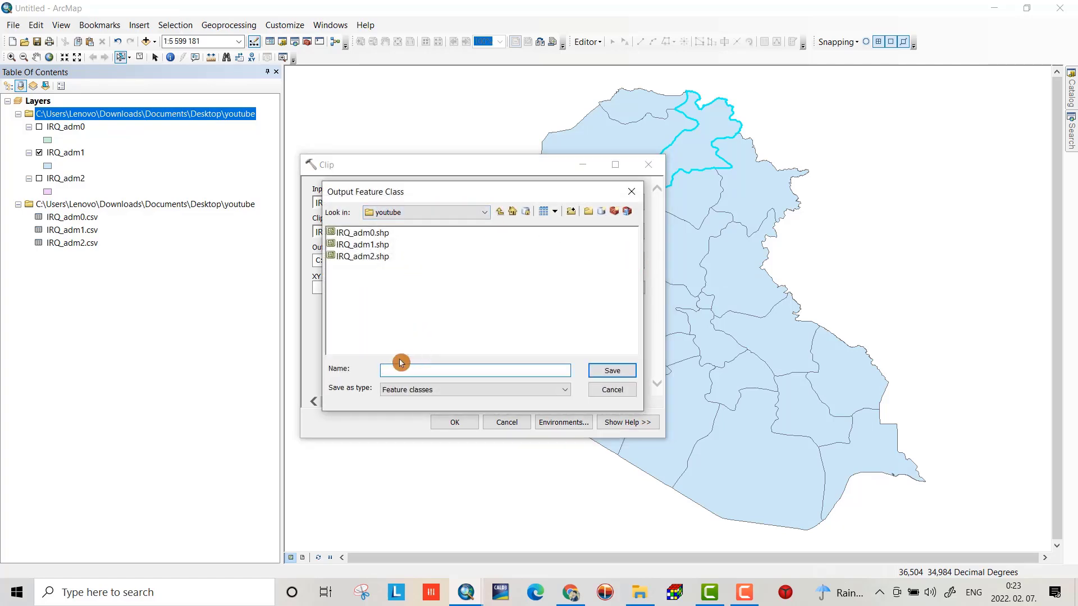
pyautogui.write('erbil_gove')
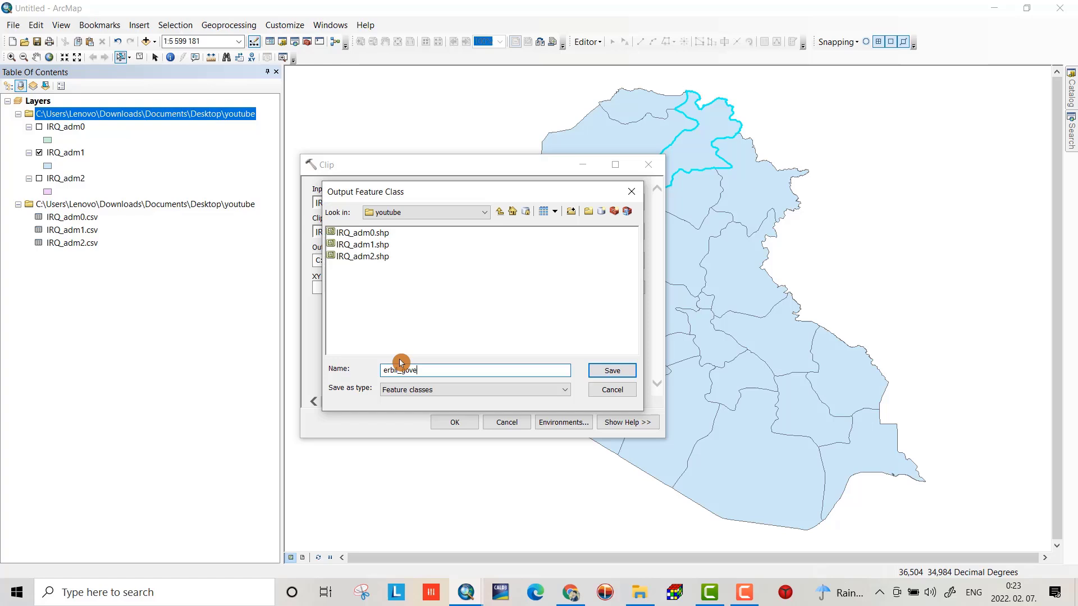
pyautogui.write('rnp')
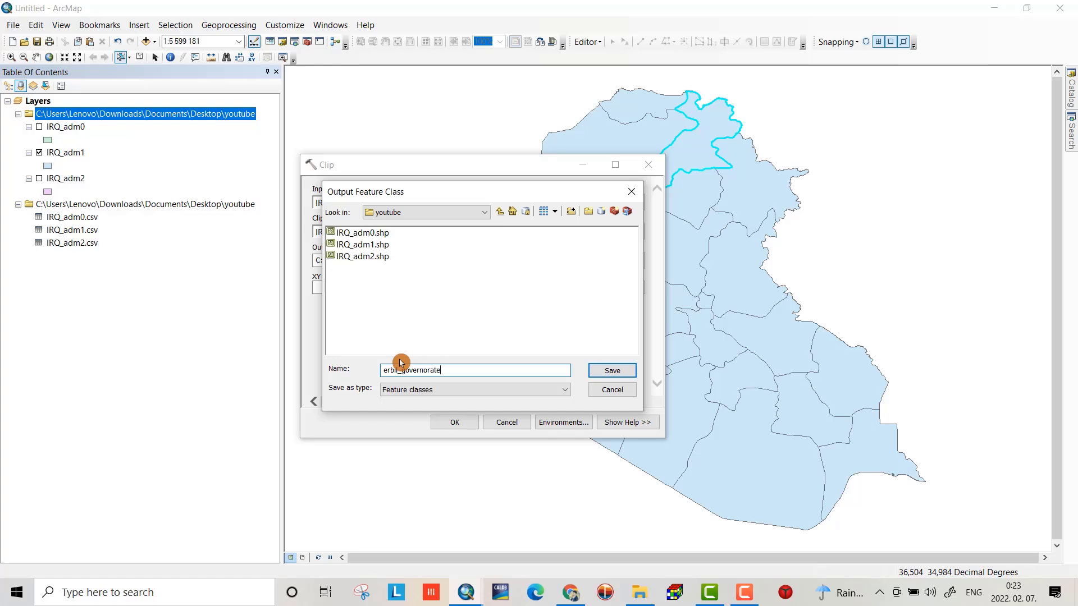
pyautogui.click(611, 370)
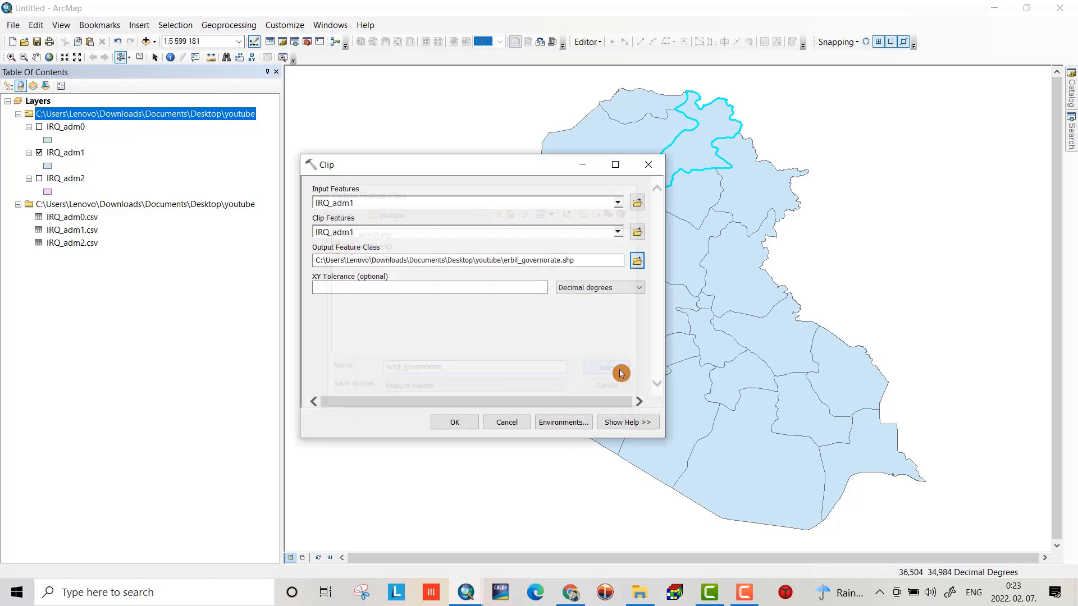
pyautogui.click(452, 423)
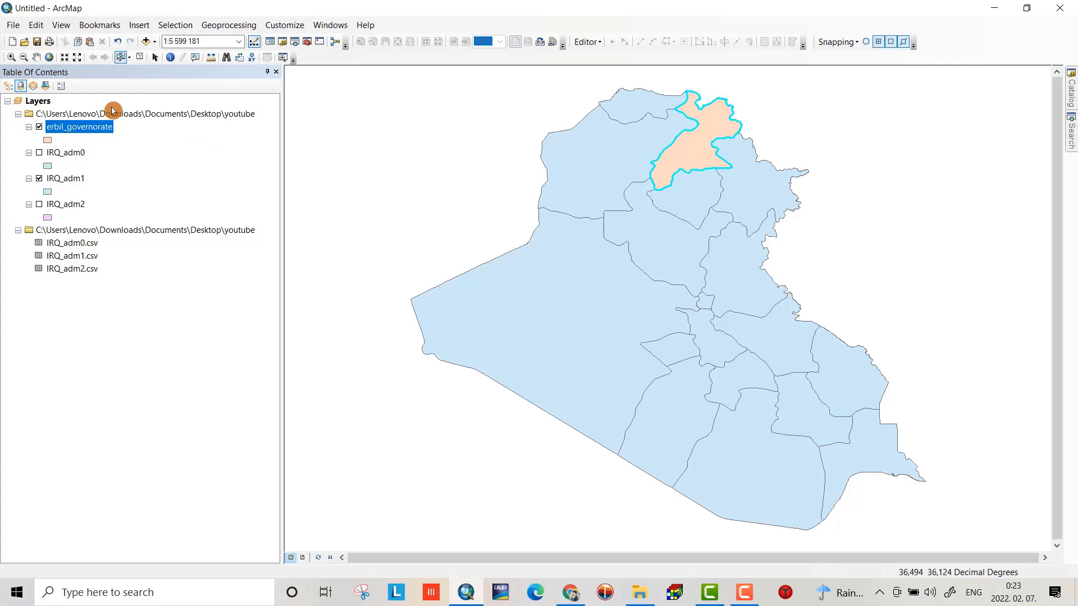
# Leave only the erbil_governorate layer visible and confirm the new shapefile exists via Add Data
pyautogui.click(39, 127)
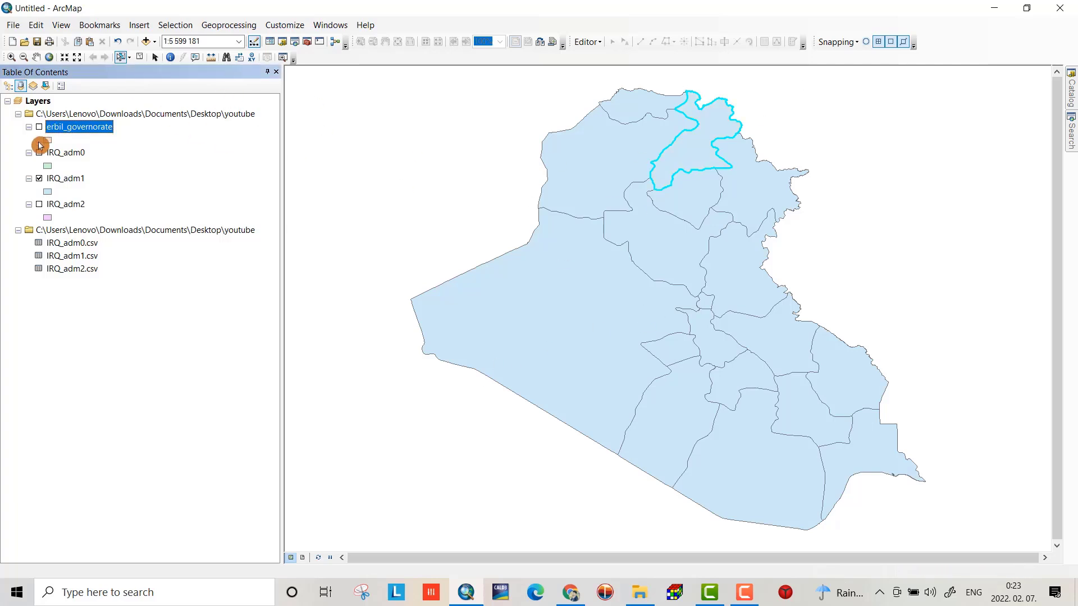
pyautogui.click(38, 127)
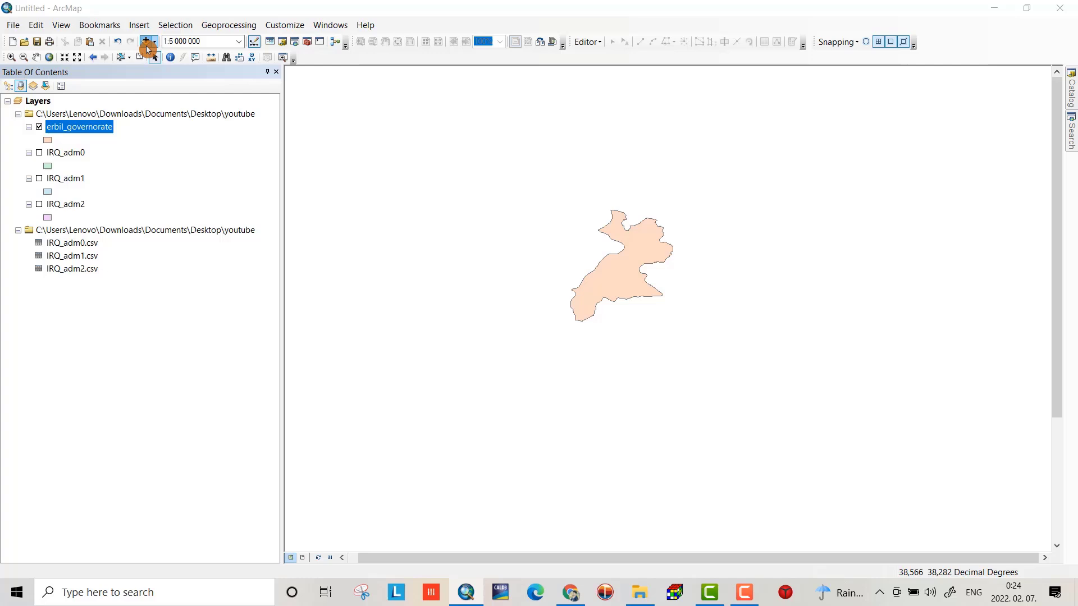
pyautogui.click(146, 41)
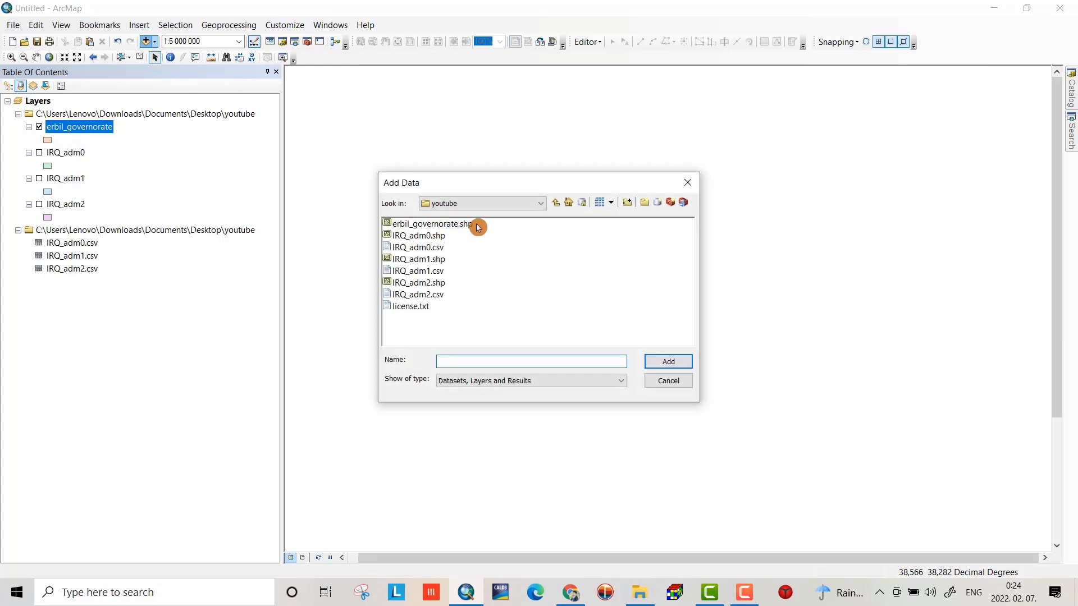
pyautogui.click(666, 361)
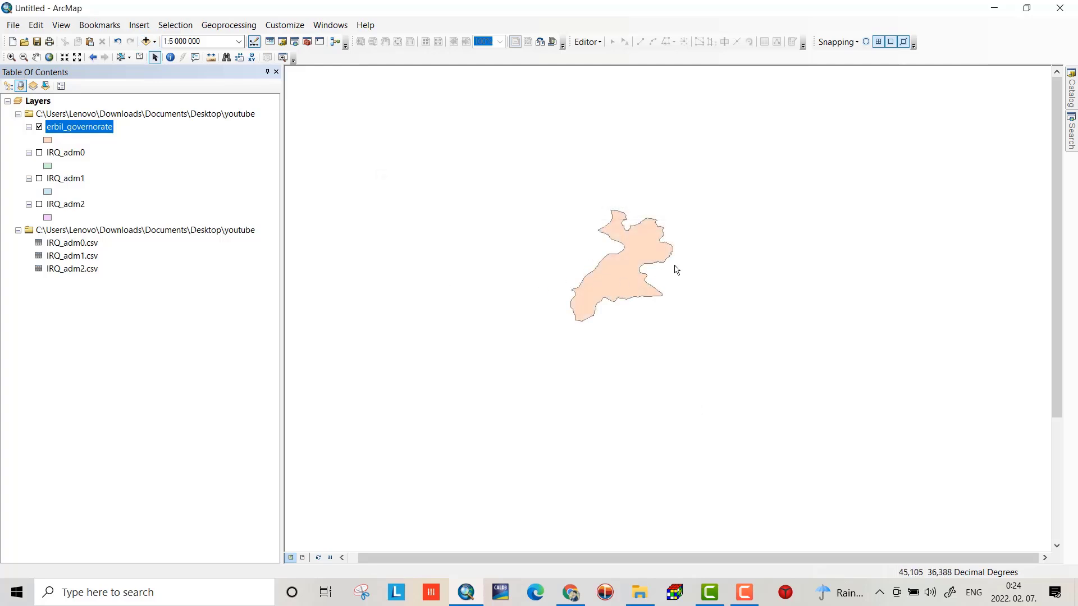
pyautogui.moveTo(674, 267)
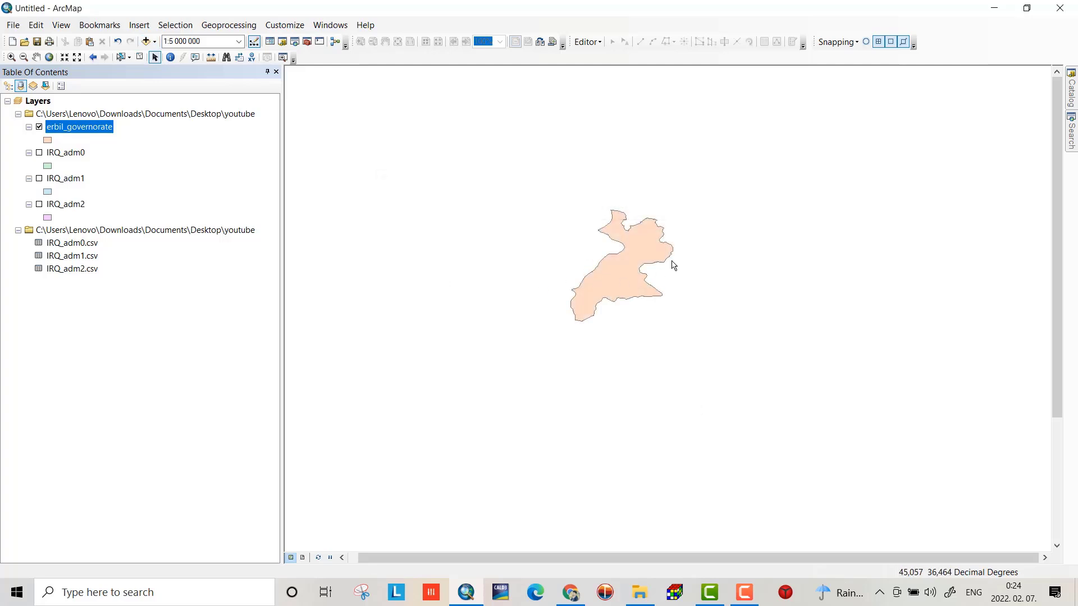